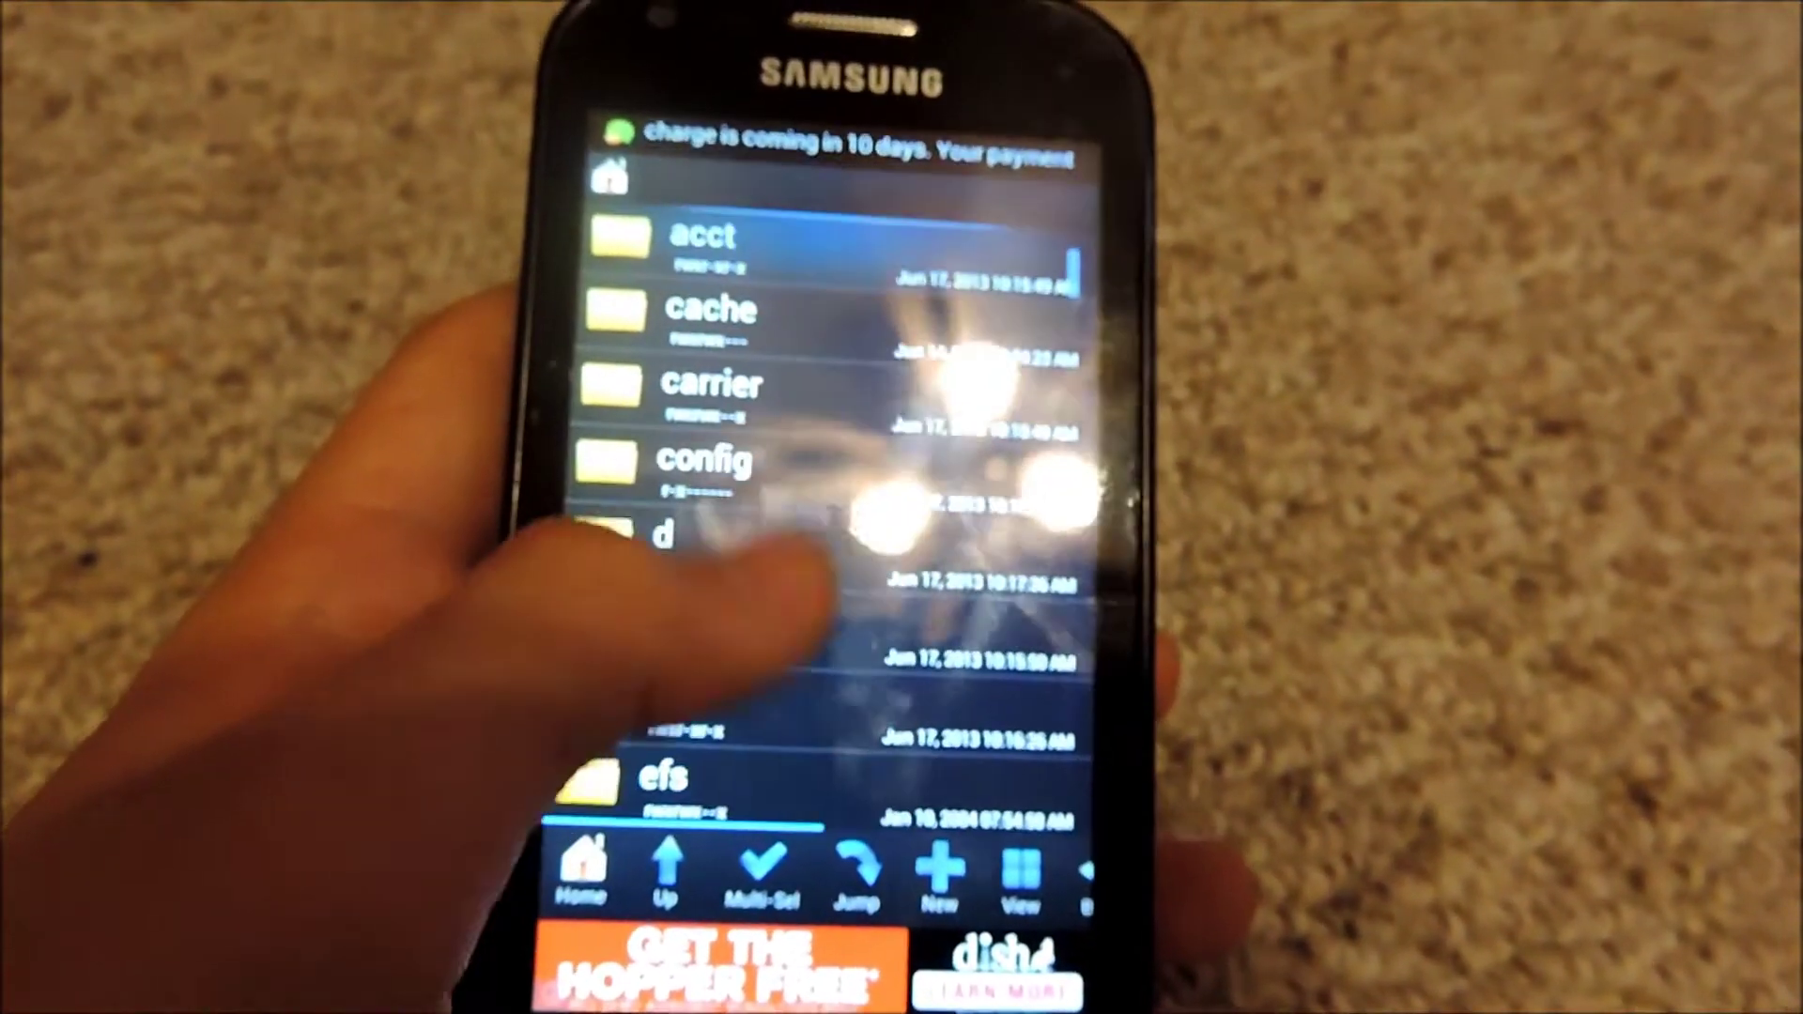
# Scroll through the root directory folders to locate the system file to edit
pyautogui.scroll(-3)
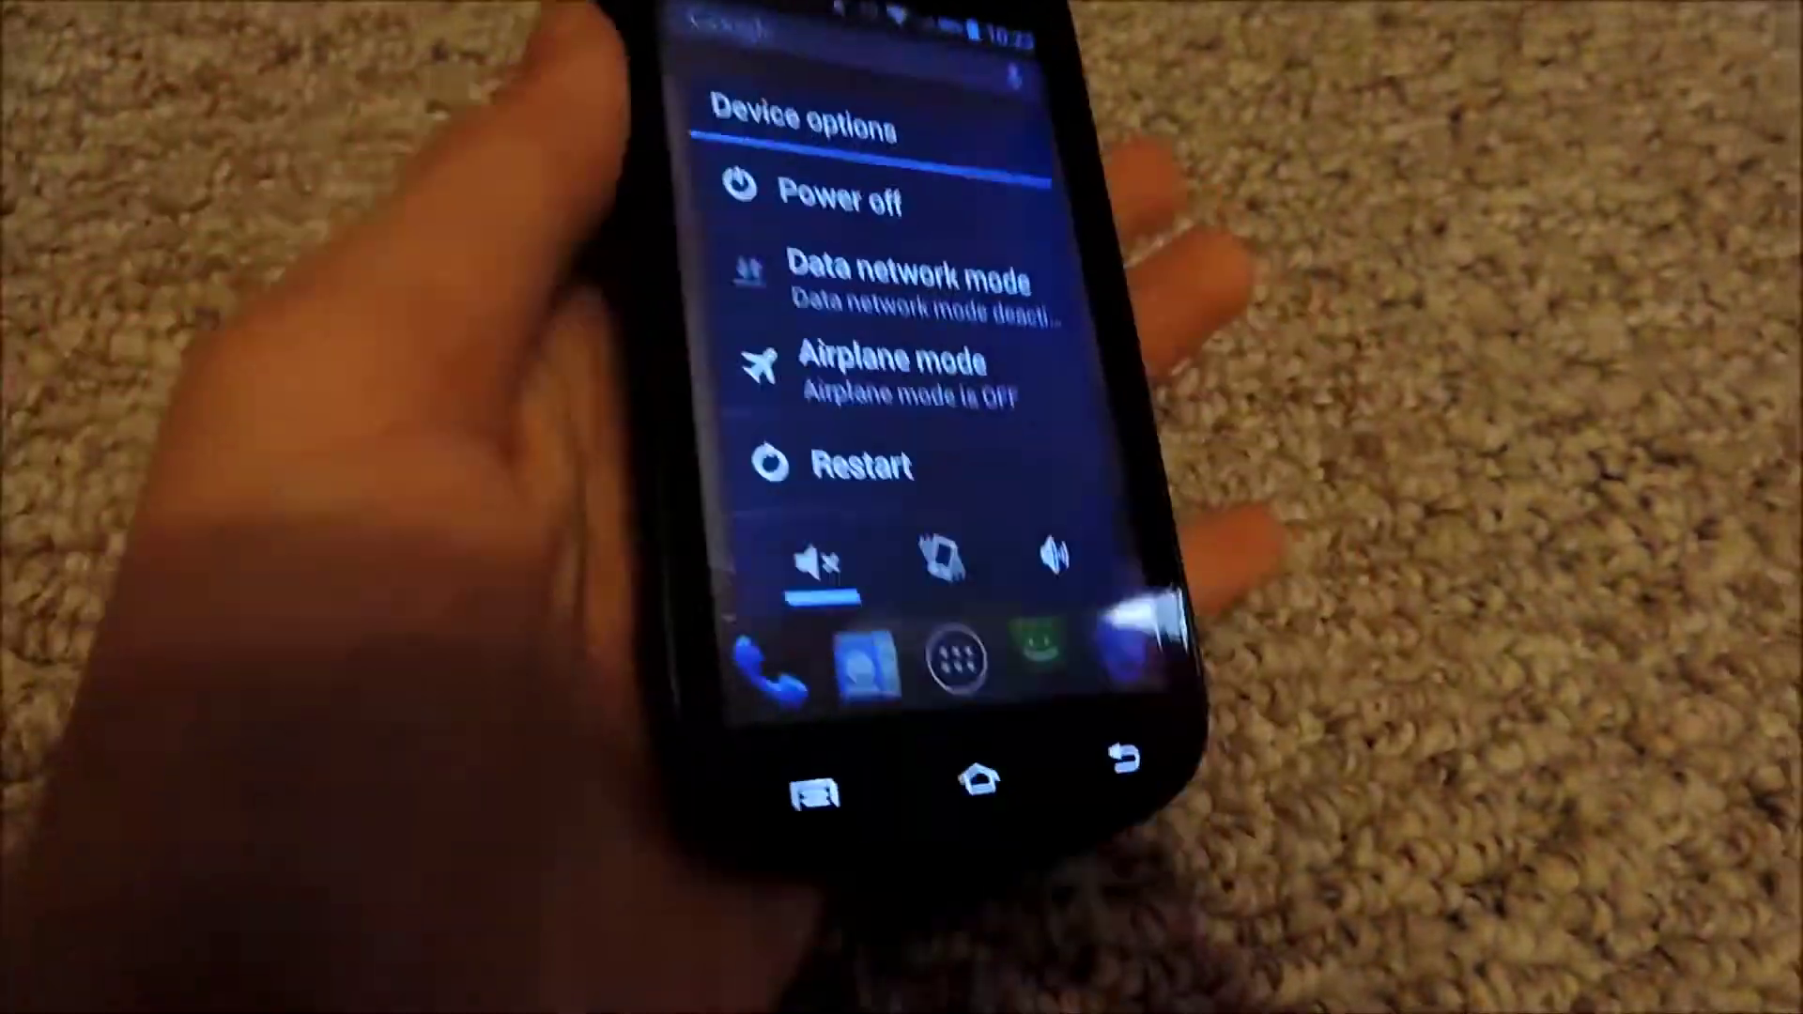
# Restart the phone from Device options so the edited build.prop takes effect
pyautogui.click(853, 466)
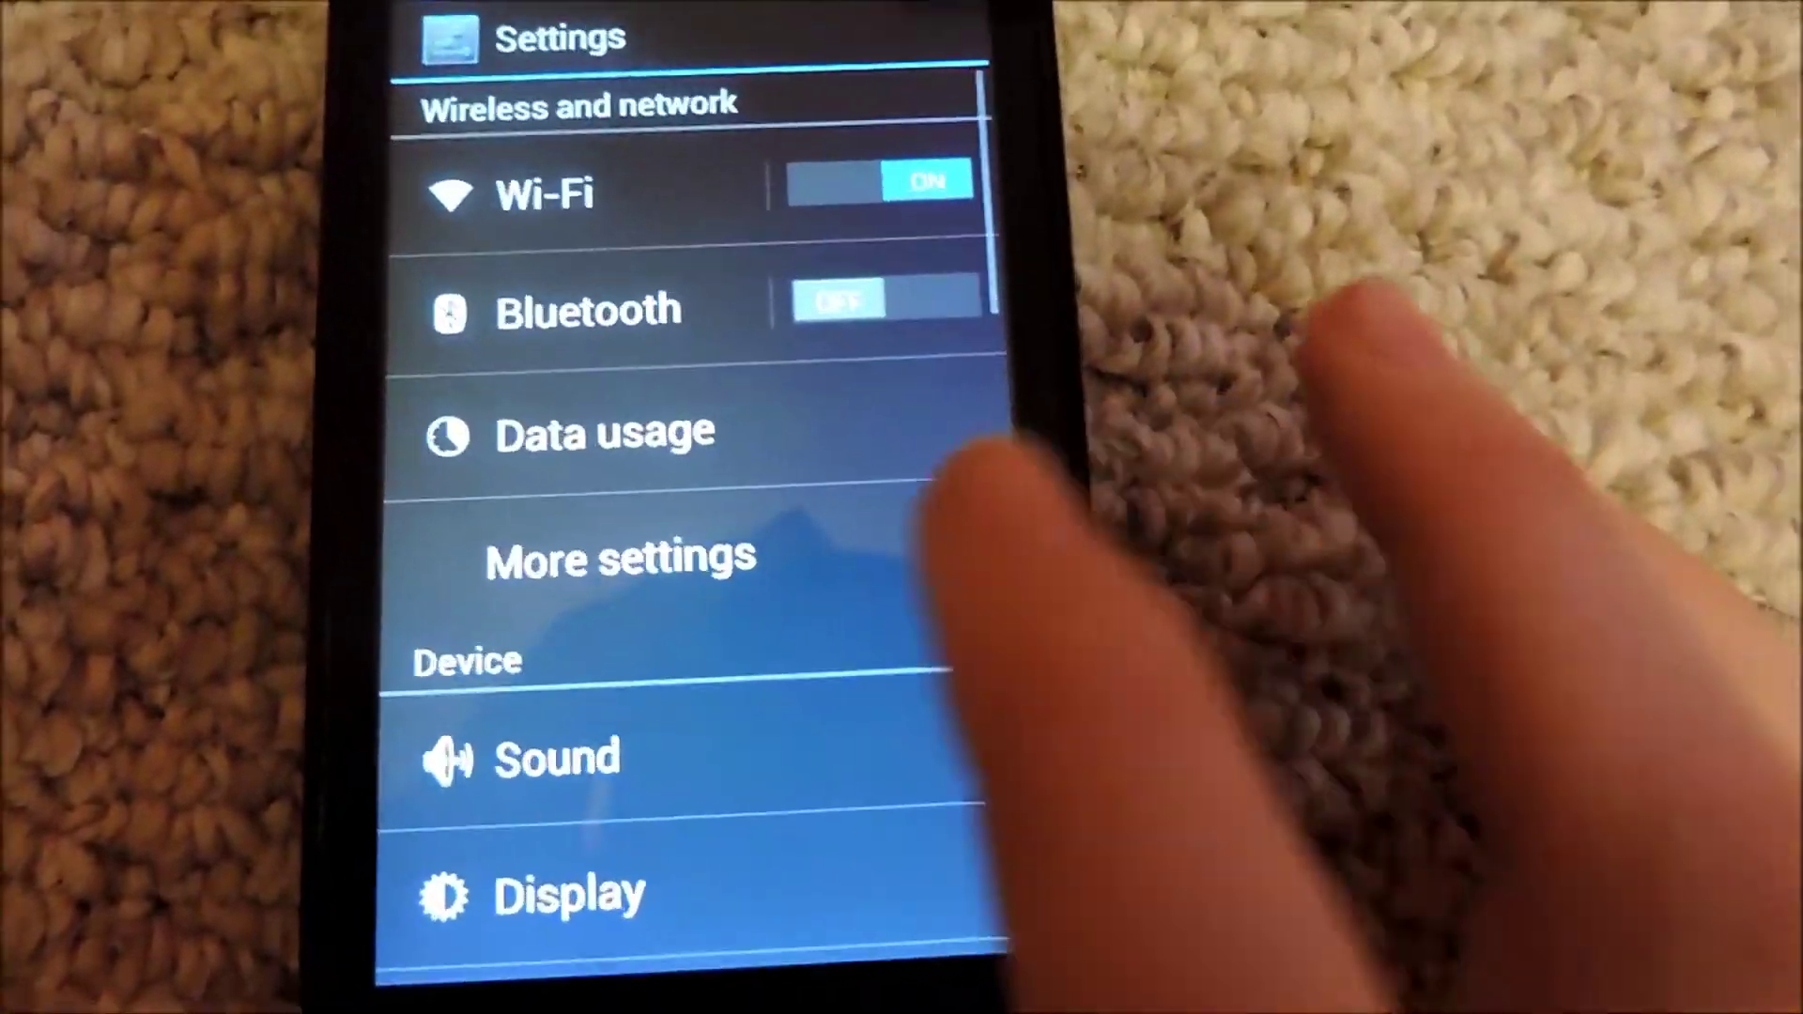
# Scroll Settings down to the System section showing About device
pyautogui.scroll(-3)
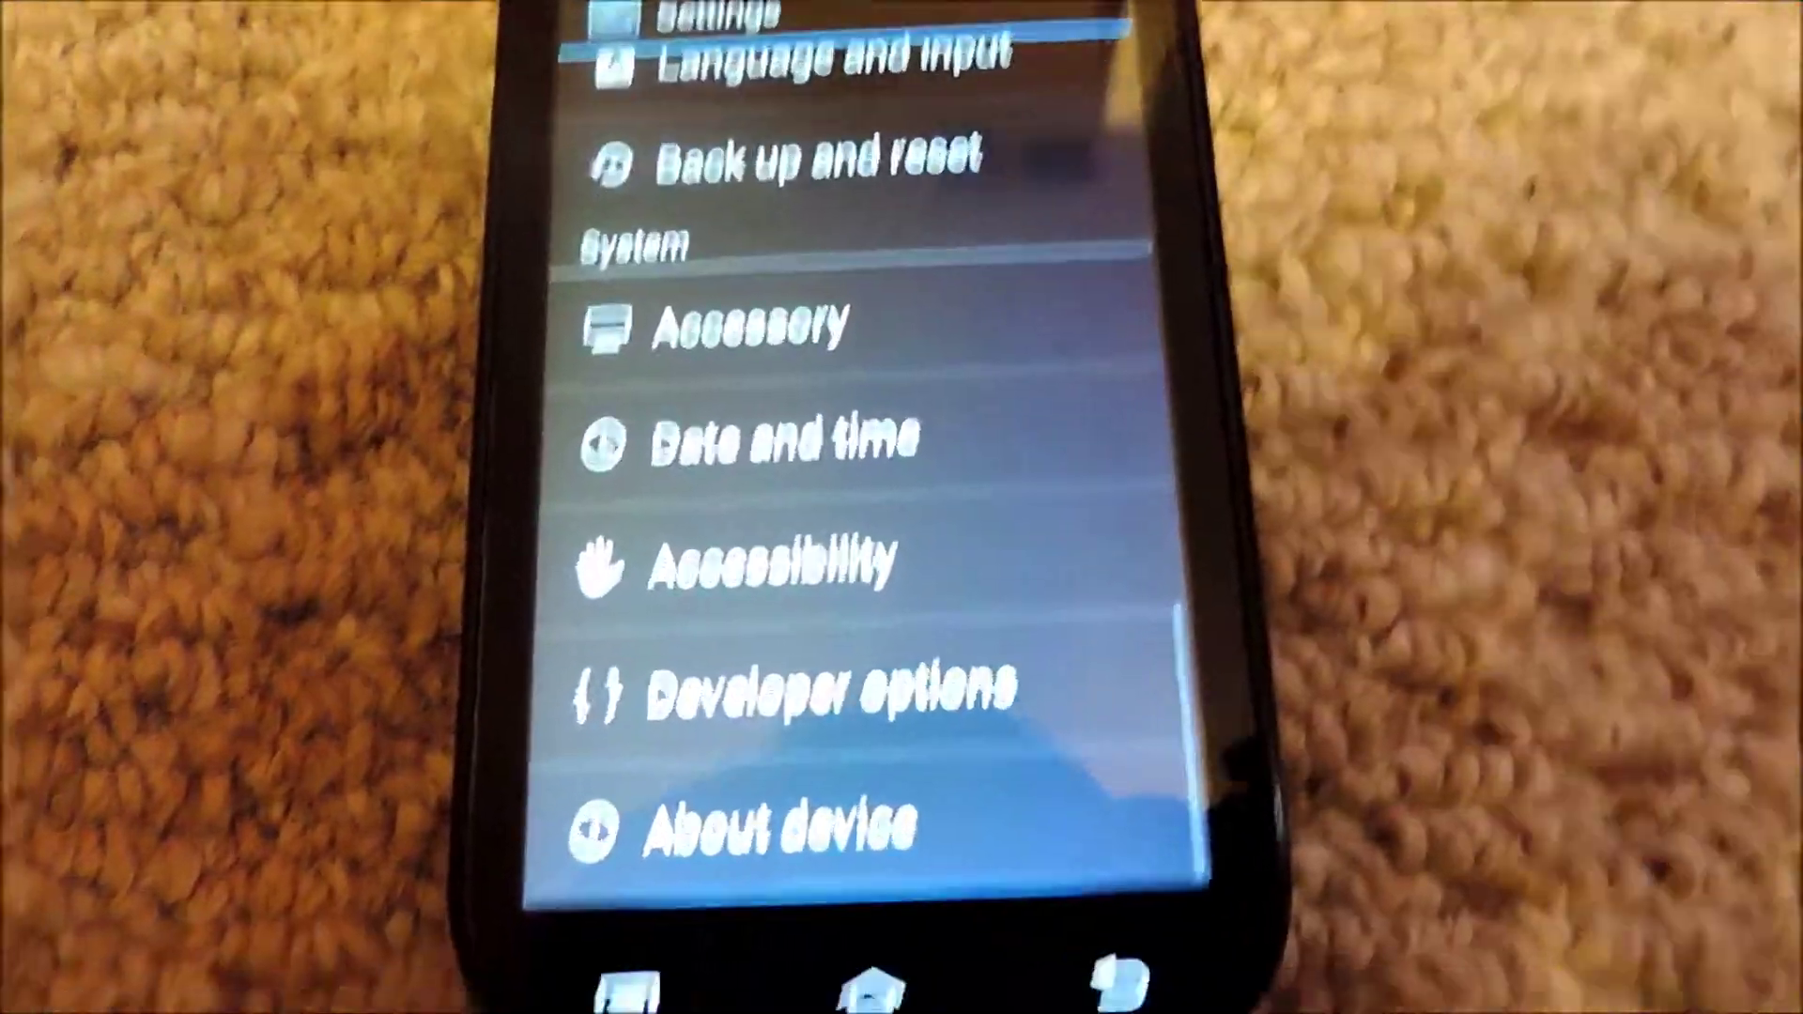